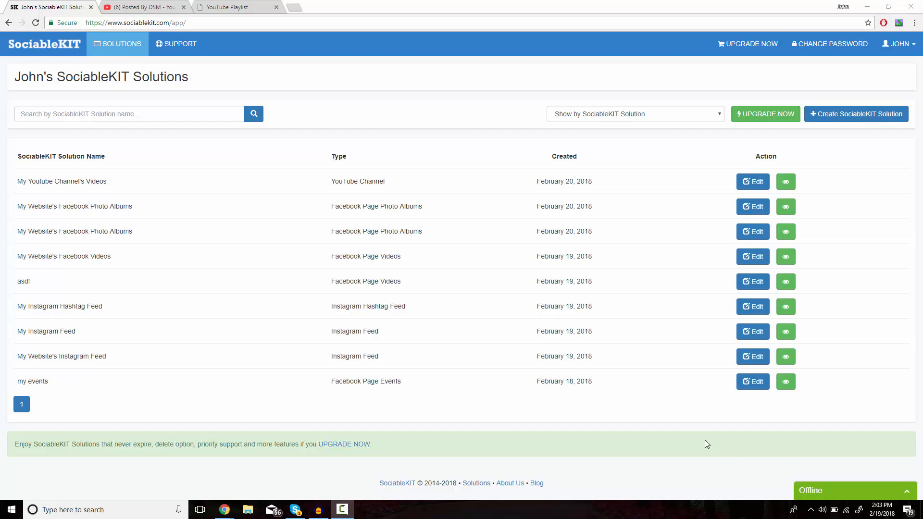
pyautogui.moveTo(690, 442)
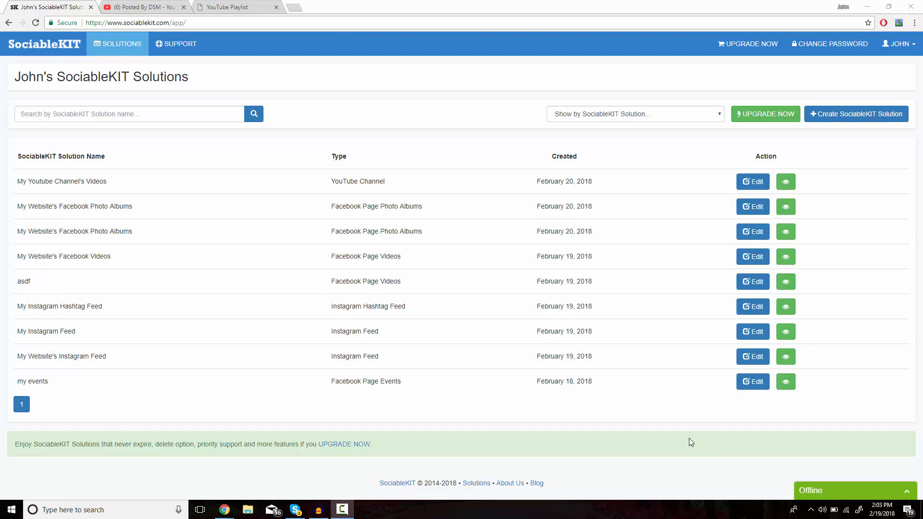
pyautogui.moveTo(552, 427)
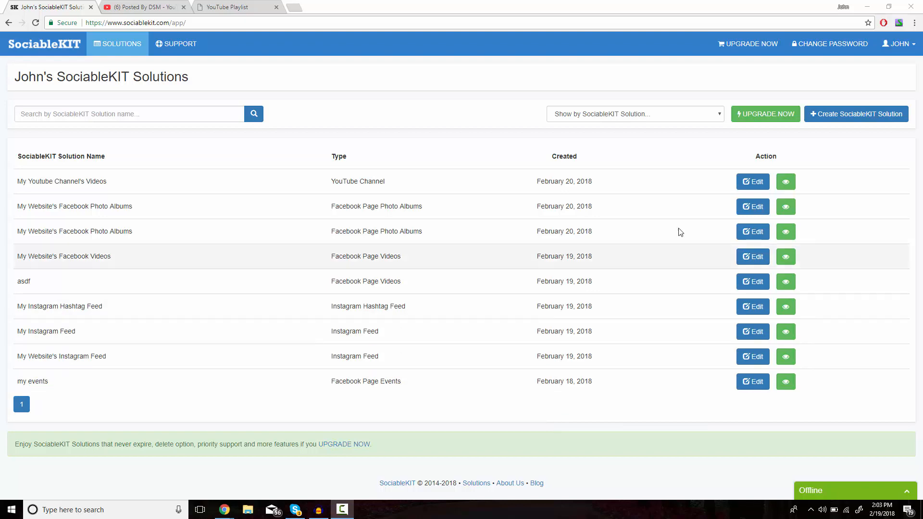
pyautogui.moveTo(823, 122)
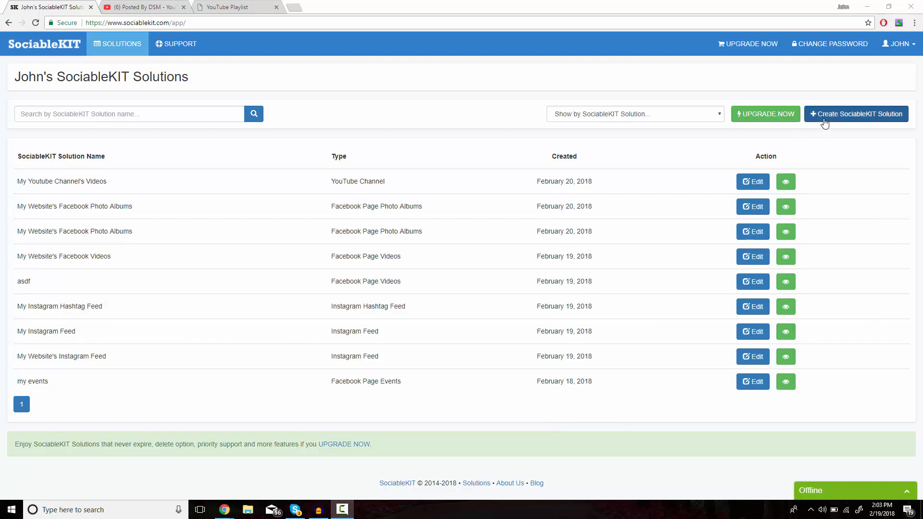
# - Create a new solution and name it 'My Youtube Channel's Playlist'
pyautogui.click(856, 113)
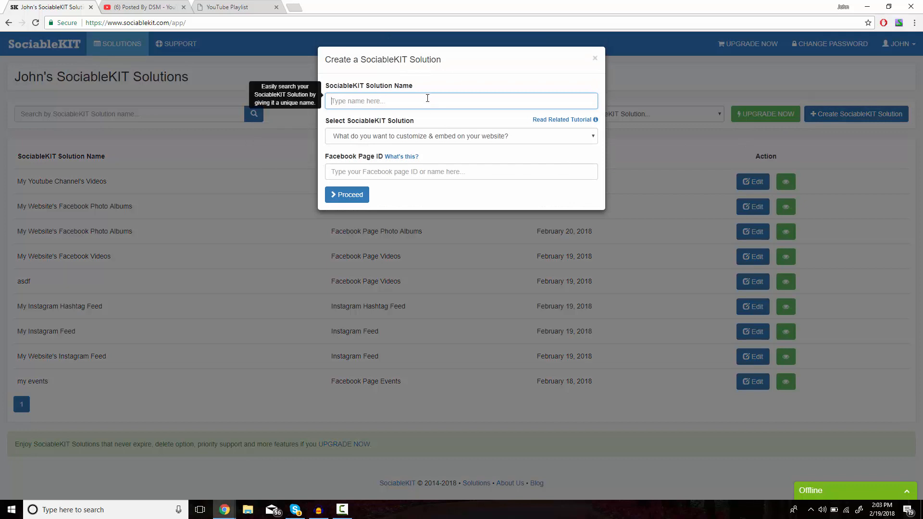
pyautogui.write('M')
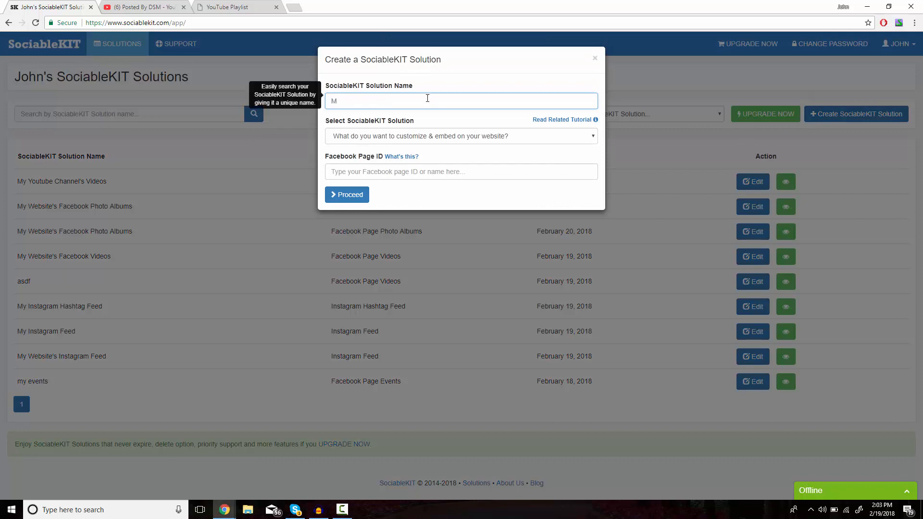
pyautogui.write('y')
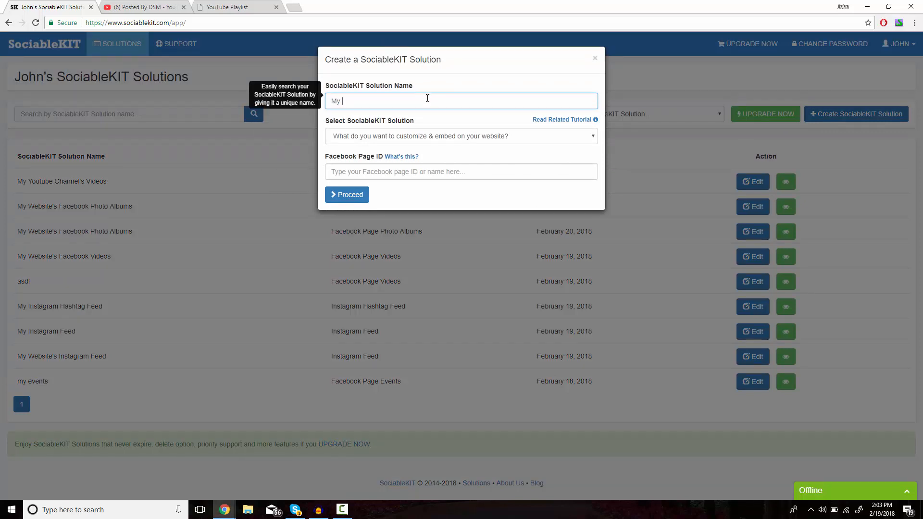
pyautogui.write('Youtube')
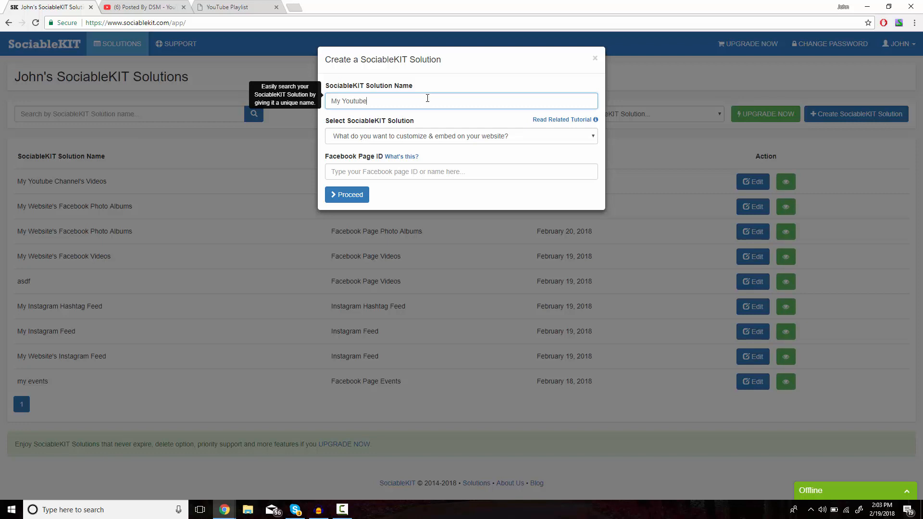
pyautogui.write('Channe')
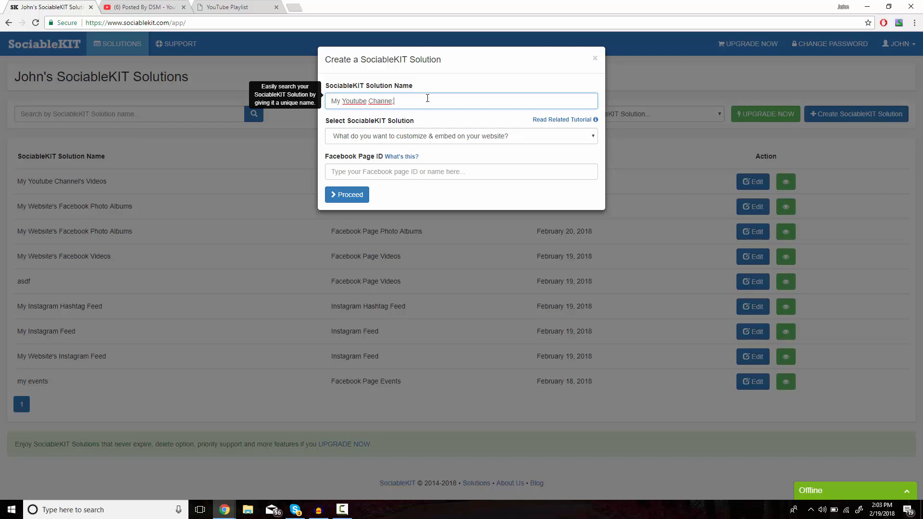
pyautogui.write("l's")
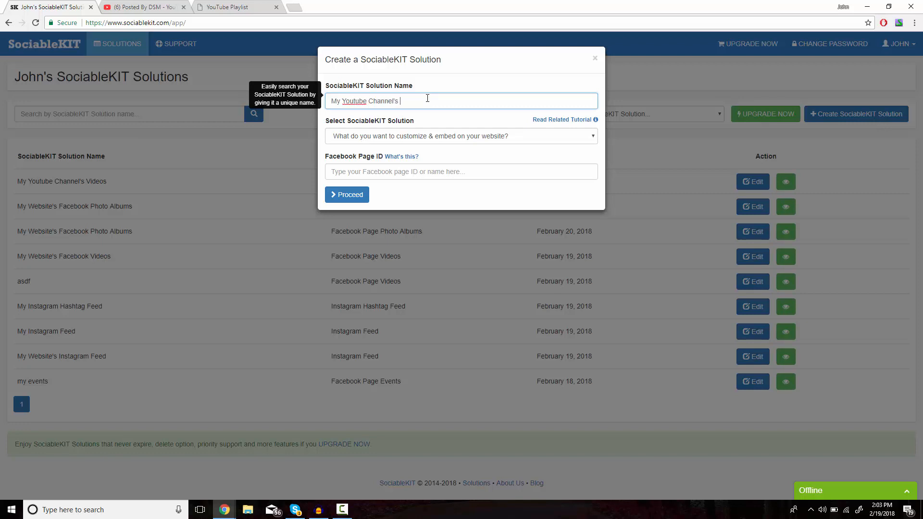
pyautogui.write('Playlist')
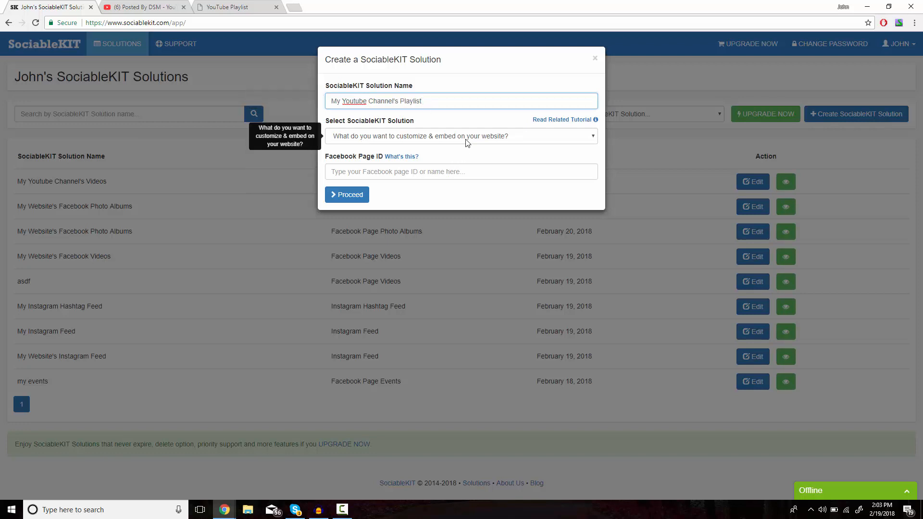
# - Set the solution type to YouTube Playlist
pyautogui.click(462, 137)
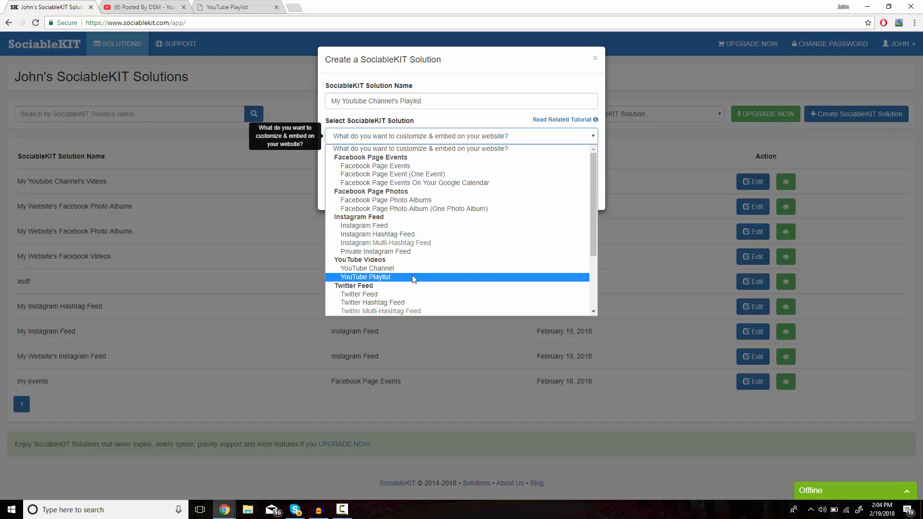
pyautogui.click(365, 277)
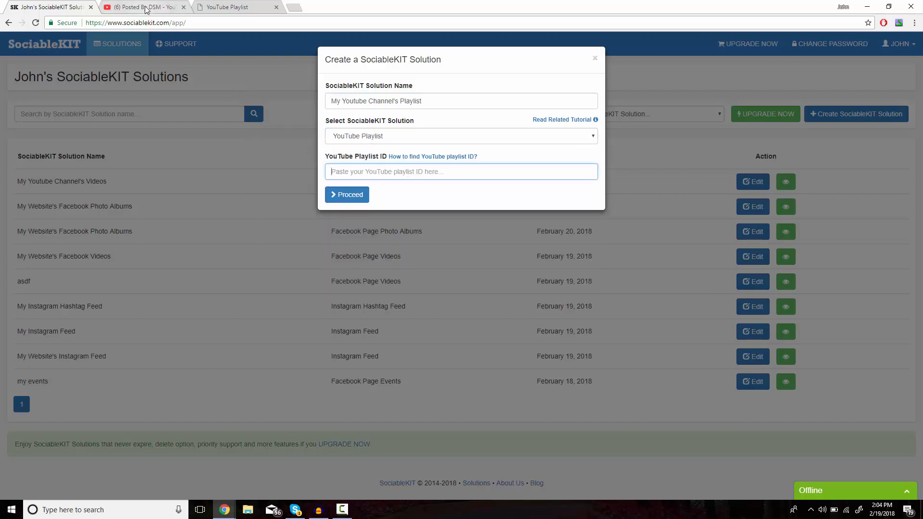
# - Open the DSM Nature Playlist from the YouTube channel's Playlists to get its ID
pyautogui.click(144, 7)
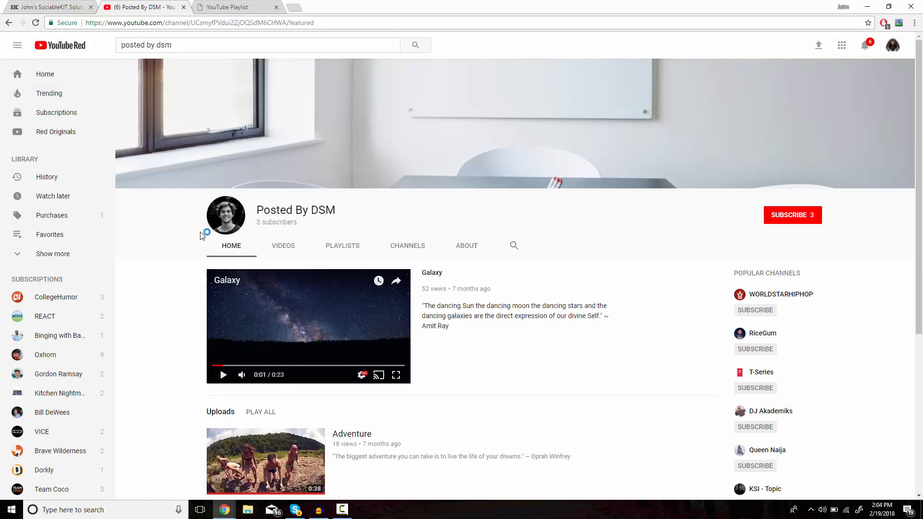
pyautogui.moveTo(339, 250)
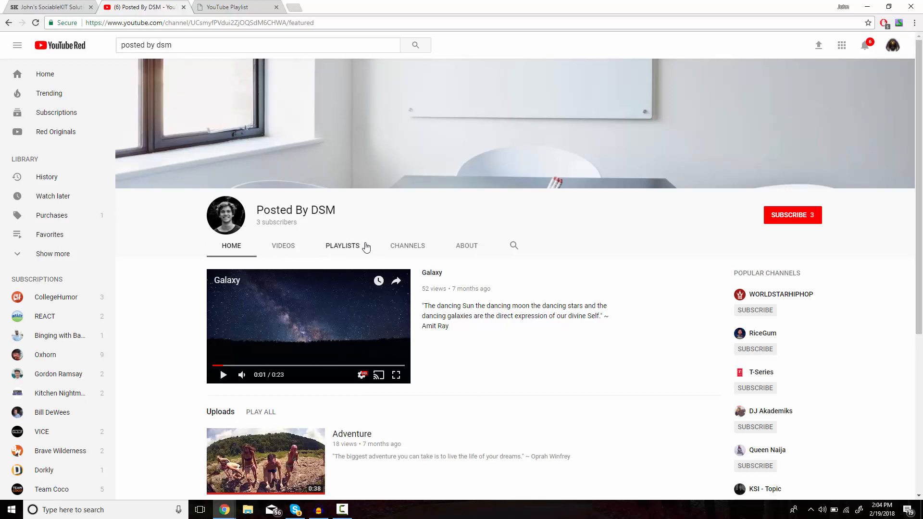
pyautogui.click(342, 246)
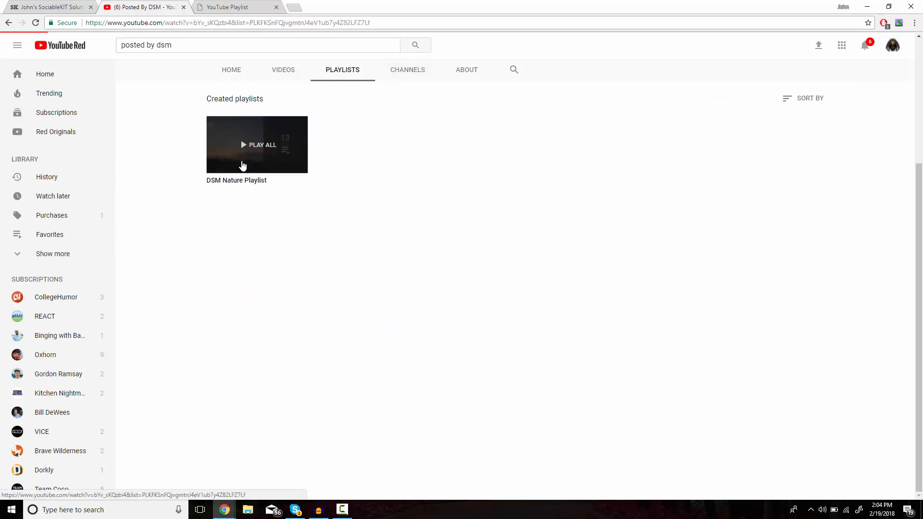
pyautogui.click(258, 145)
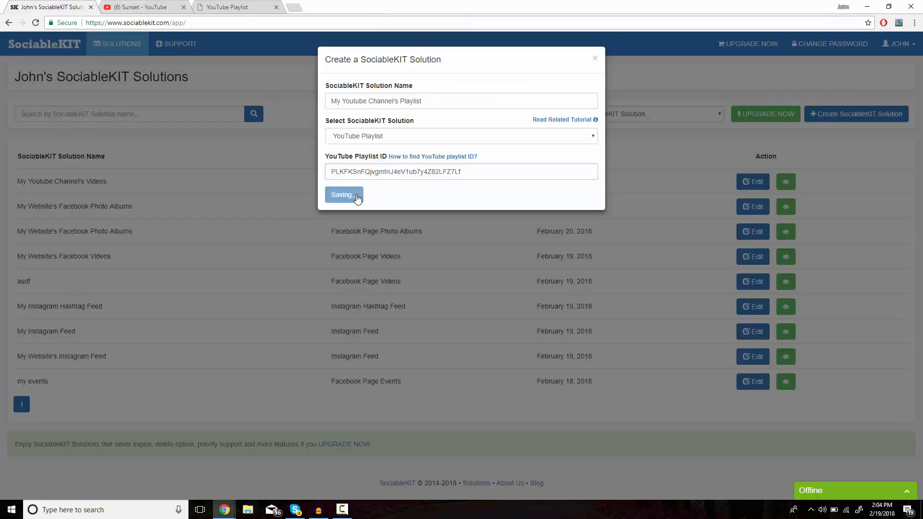
pyautogui.click(344, 194)
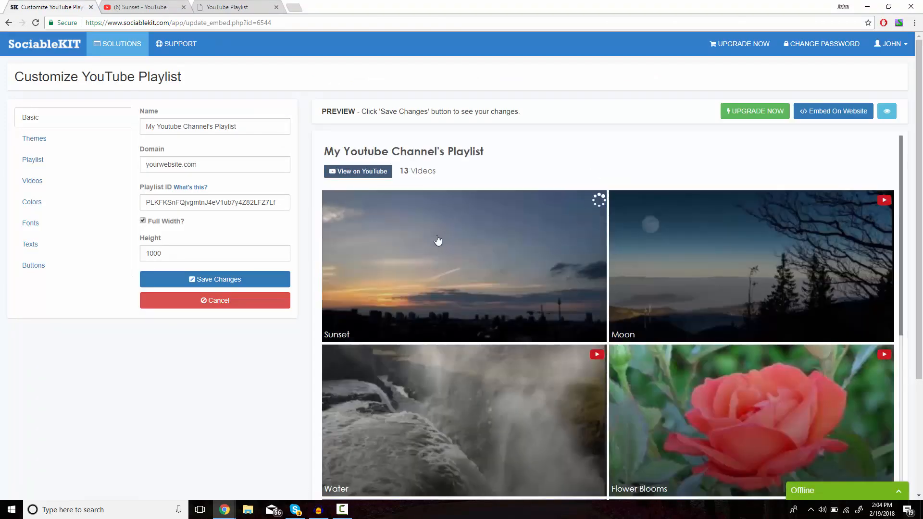
pyautogui.click(439, 241)
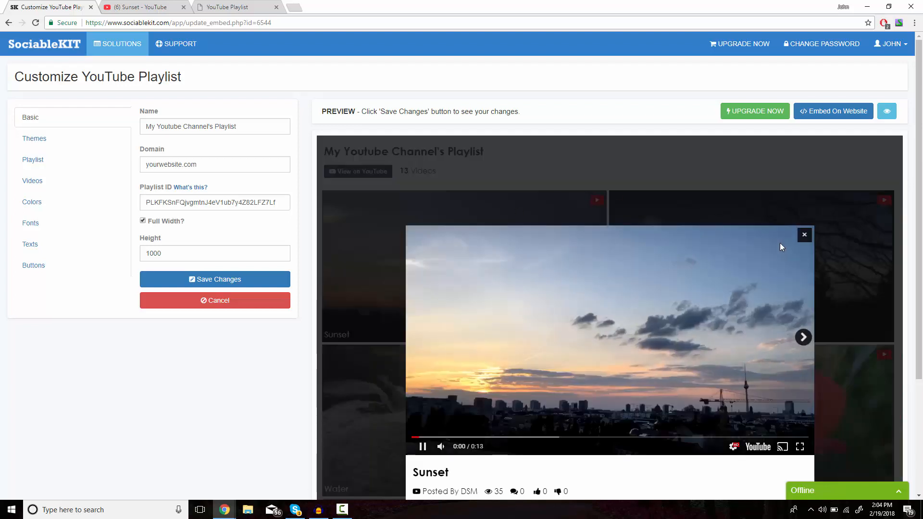
pyautogui.moveTo(808, 246)
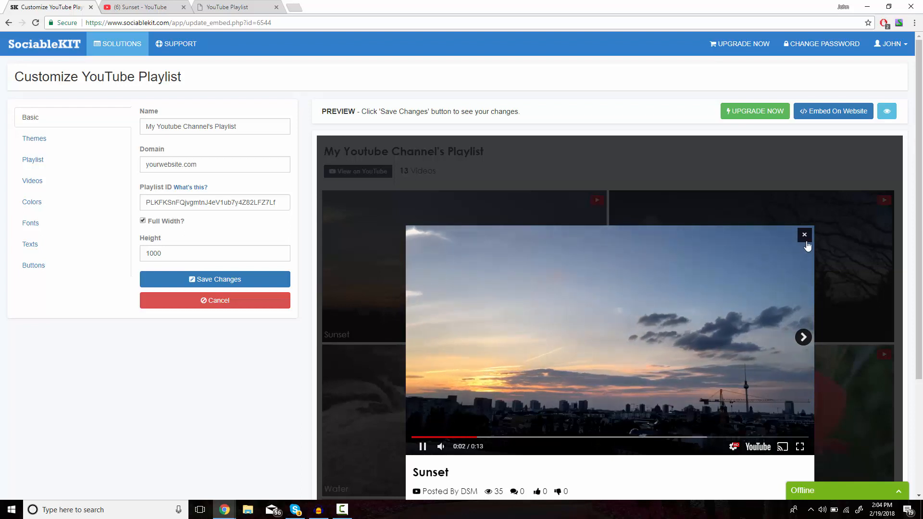
pyautogui.click(804, 235)
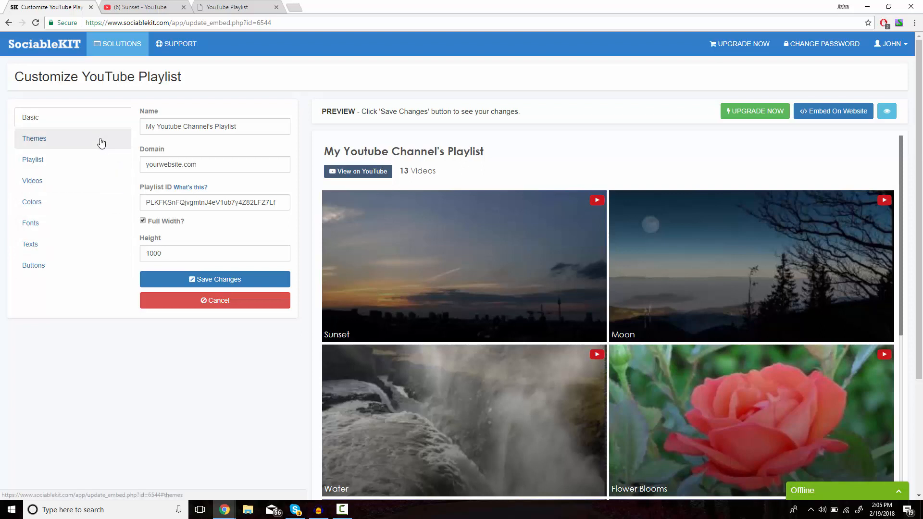
# - Try the dark Maayos Theme, then settle on the Maaliwalas Theme for the playlist
pyautogui.click(34, 138)
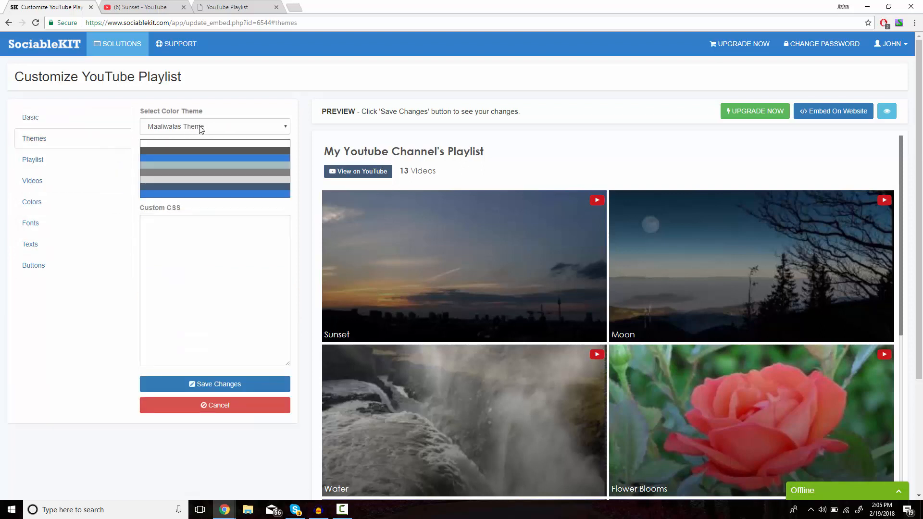
pyautogui.click(214, 127)
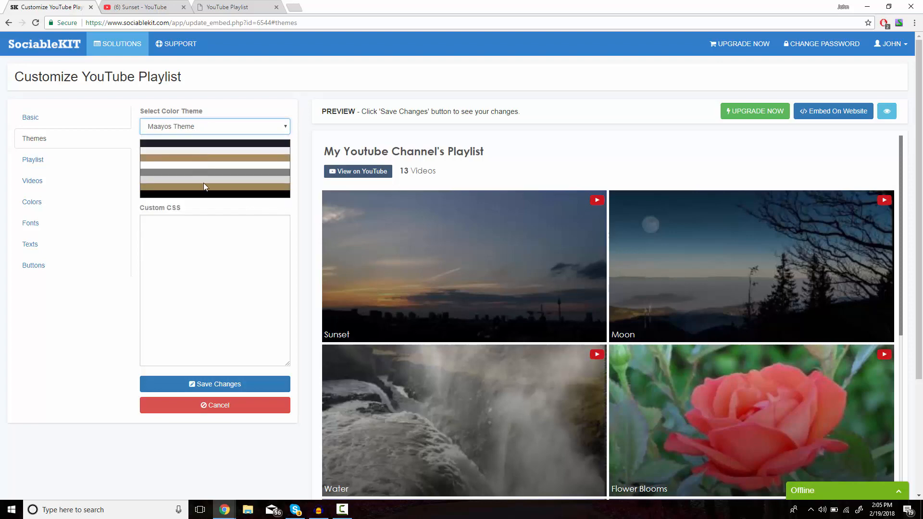
pyautogui.click(215, 385)
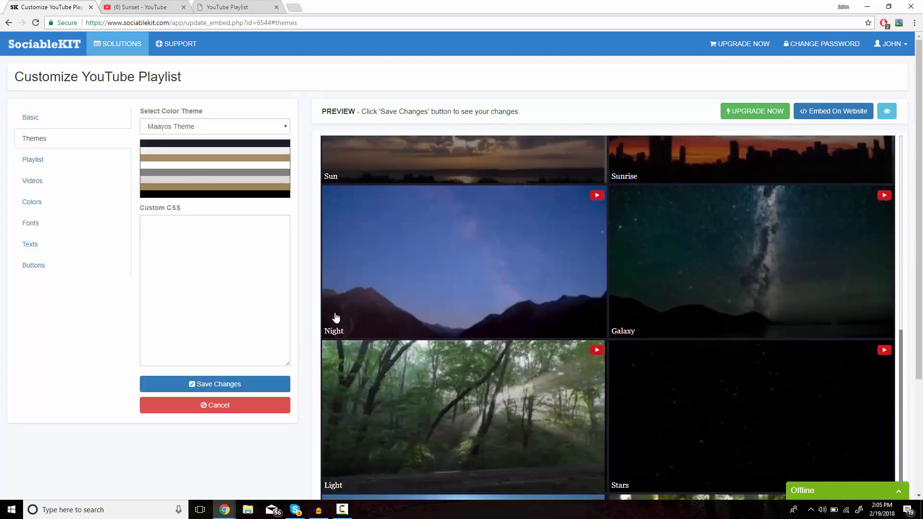
pyautogui.scroll(-3)
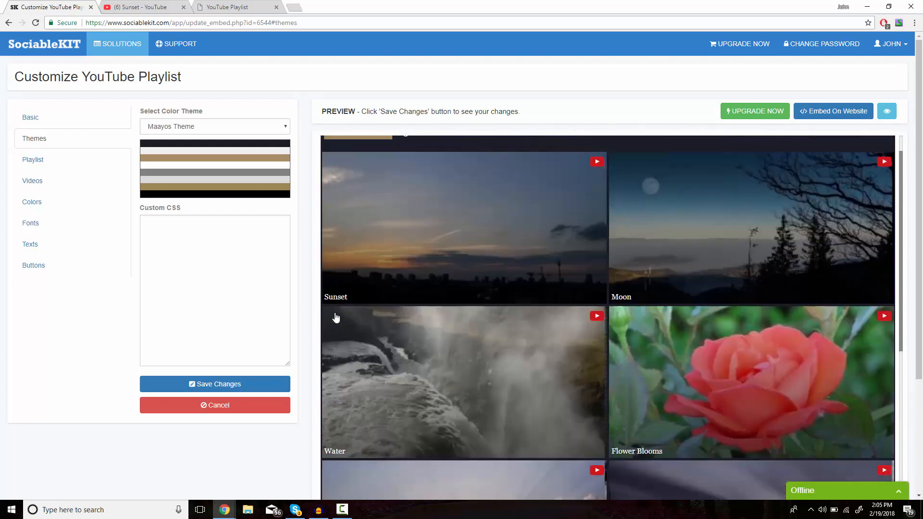
pyautogui.click(214, 127)
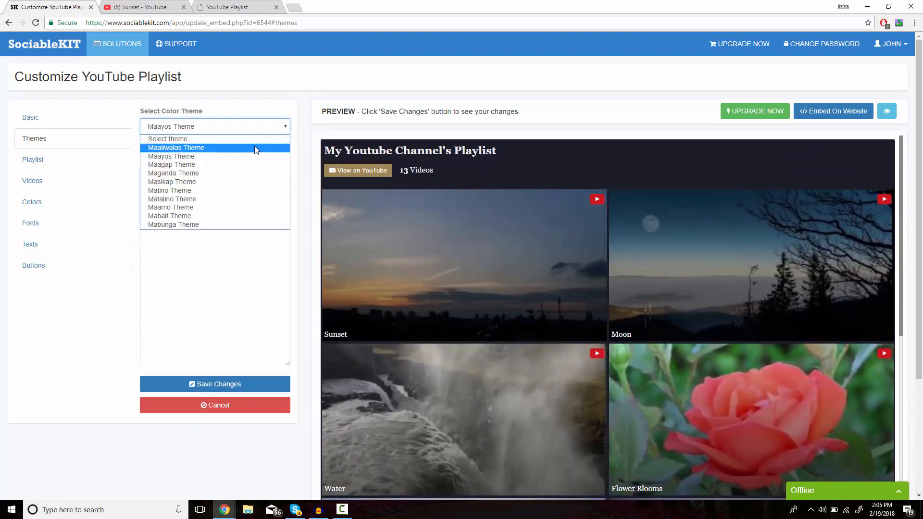
pyautogui.click(175, 148)
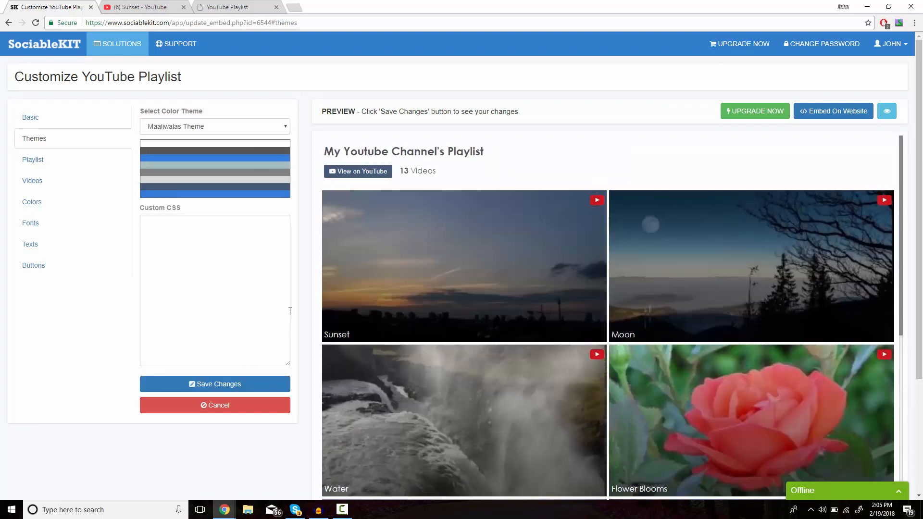
pyautogui.moveTo(456, 262)
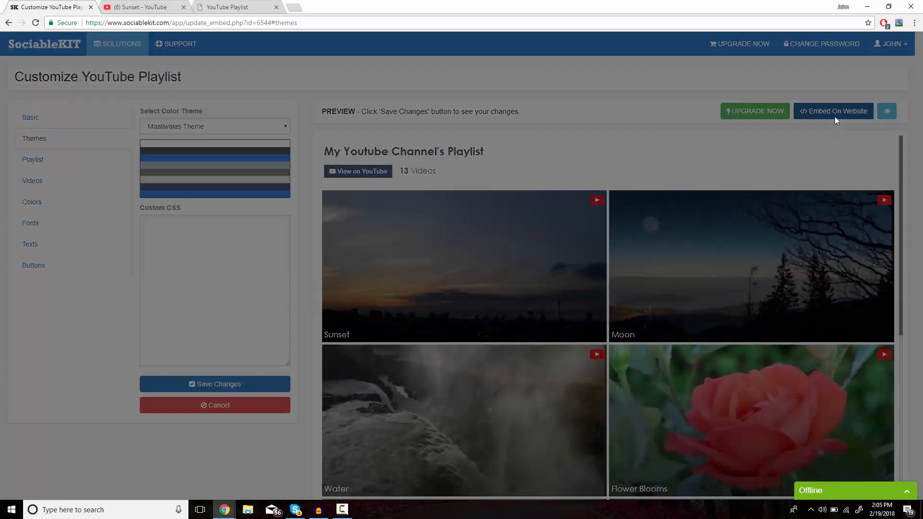
# - Show the JavaScript embed code via Embed On Website and focus the snippet
pyautogui.click(834, 112)
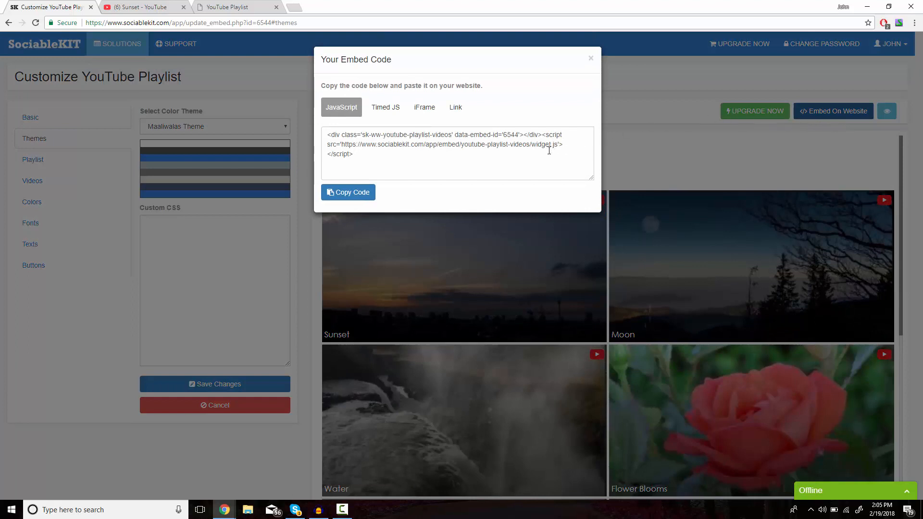
pyautogui.click(348, 193)
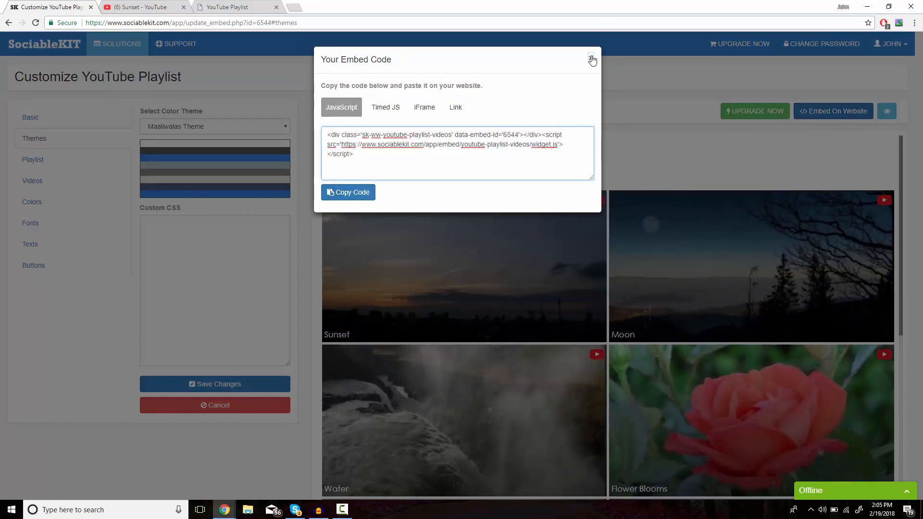
# - View the live demo page and scroll through the embedded Nature Playlist video grid
pyautogui.click(225, 7)
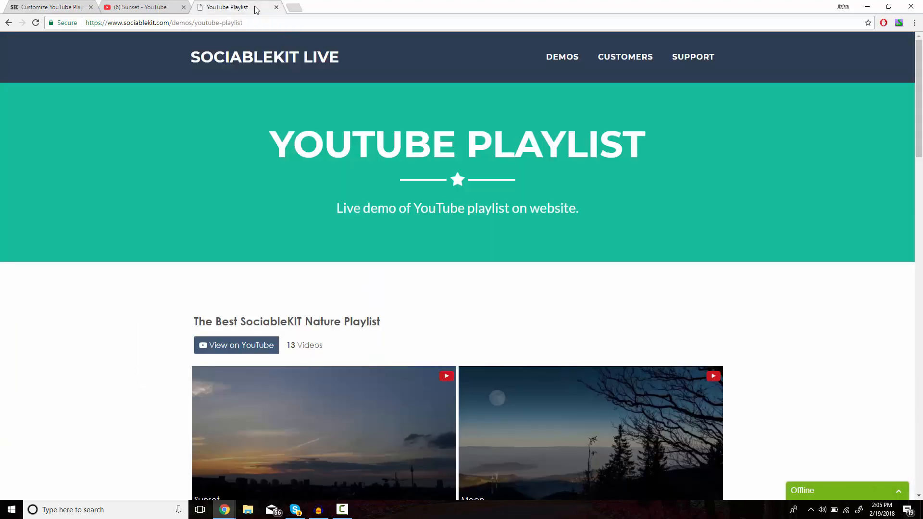
pyautogui.moveTo(552, 296)
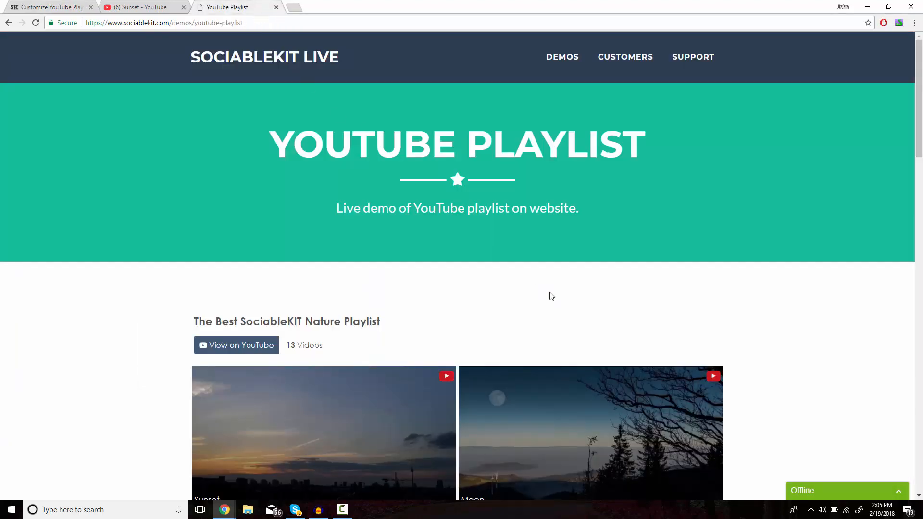
pyautogui.scroll(-3)
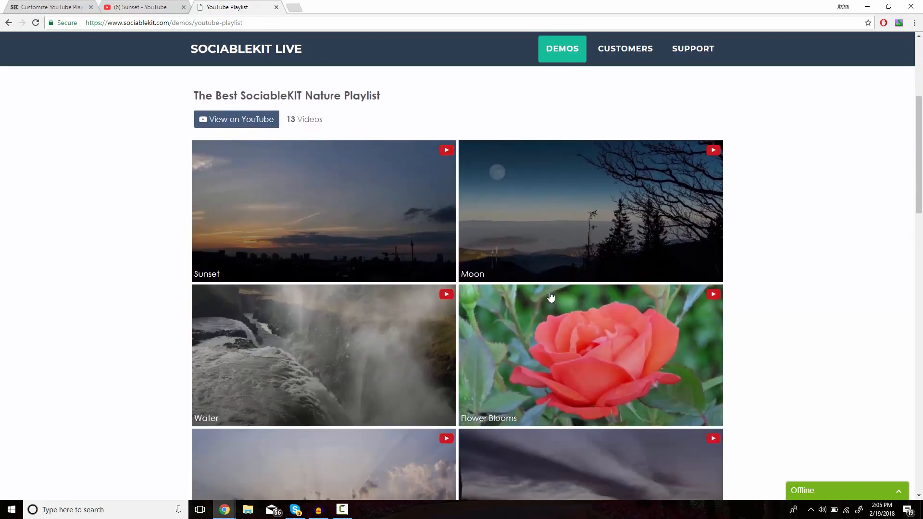
pyautogui.scroll(-3)
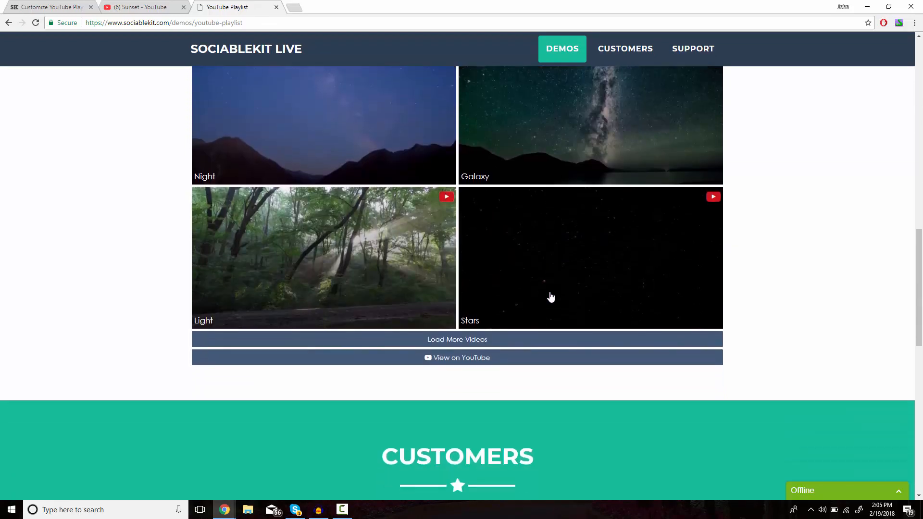